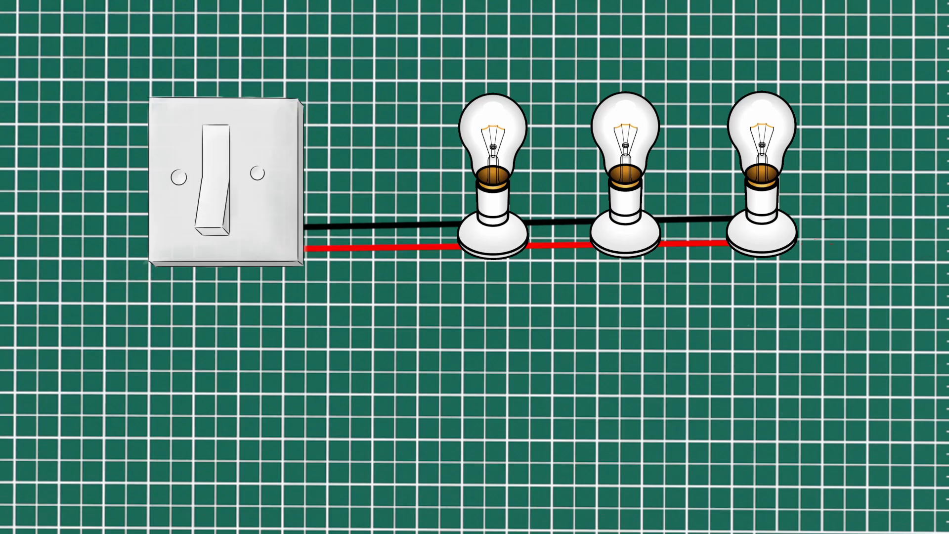
Turn the wall switch on so all three wired bulbs light together.
click(218, 181)
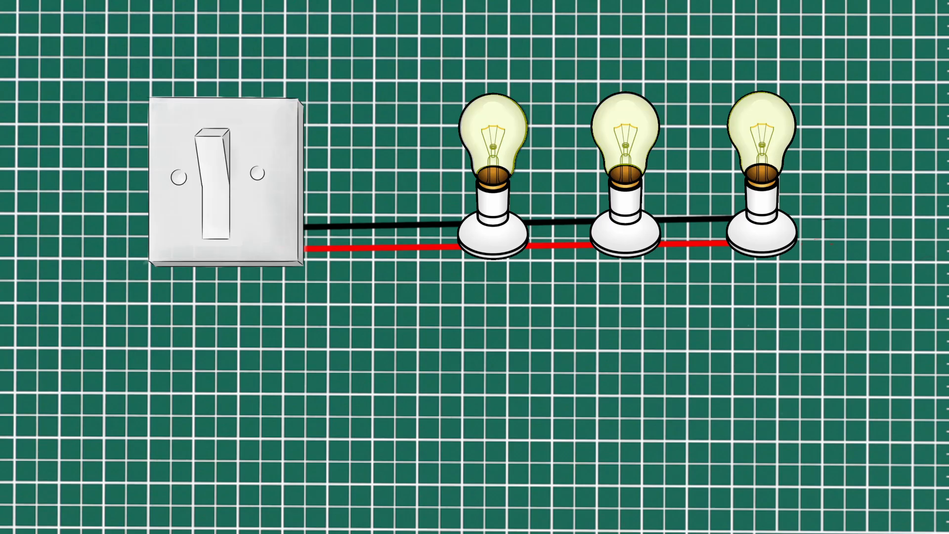